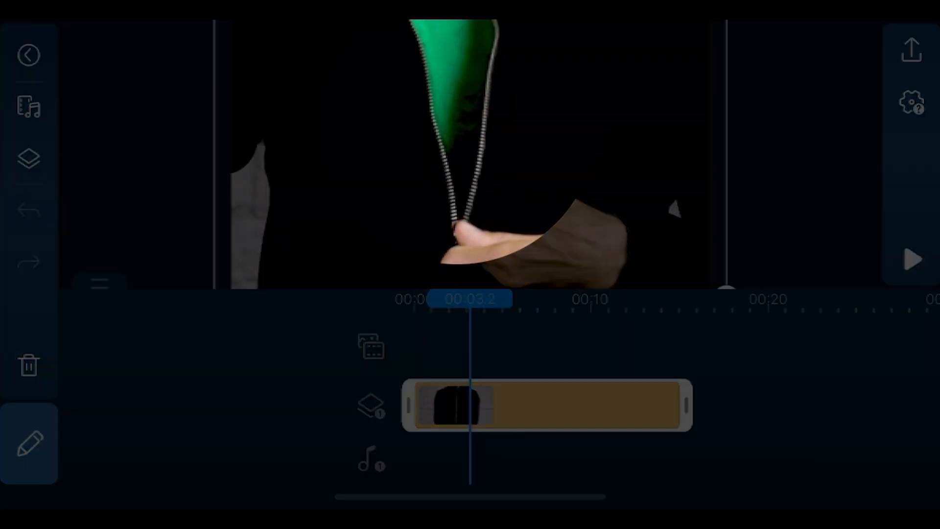
Select the jacket overlay clip on the timeline and reveal its editing toolbar
click(565, 407)
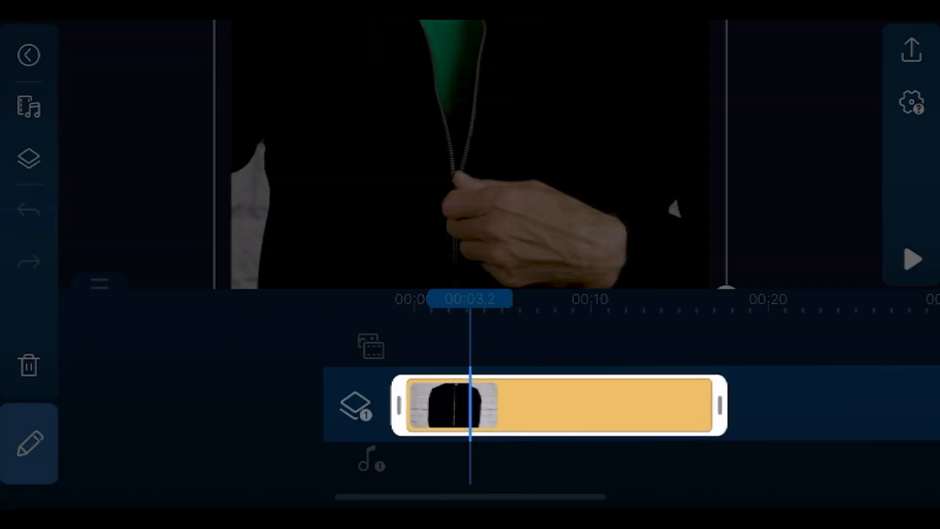
click(29, 445)
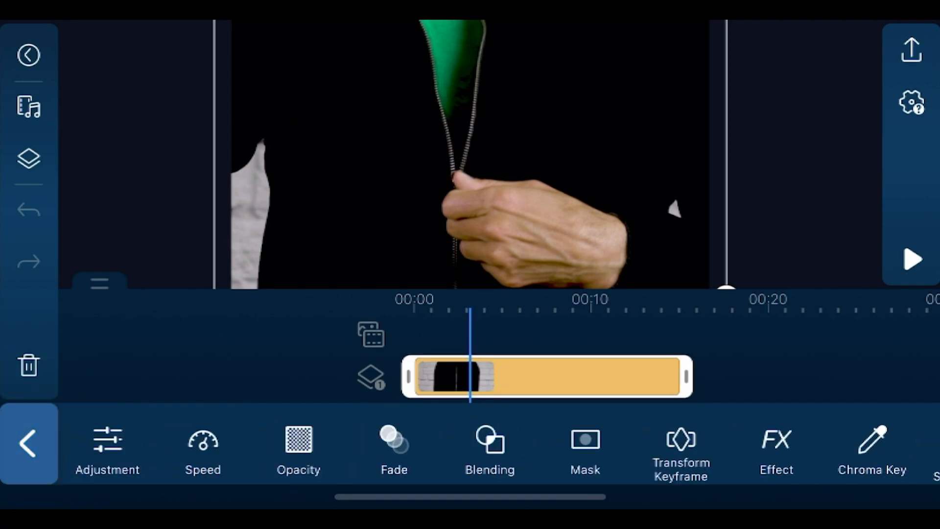
Chroma-key the green lining of the jacket clip, then duplicate the clip onto a second overlay layer
click(873, 447)
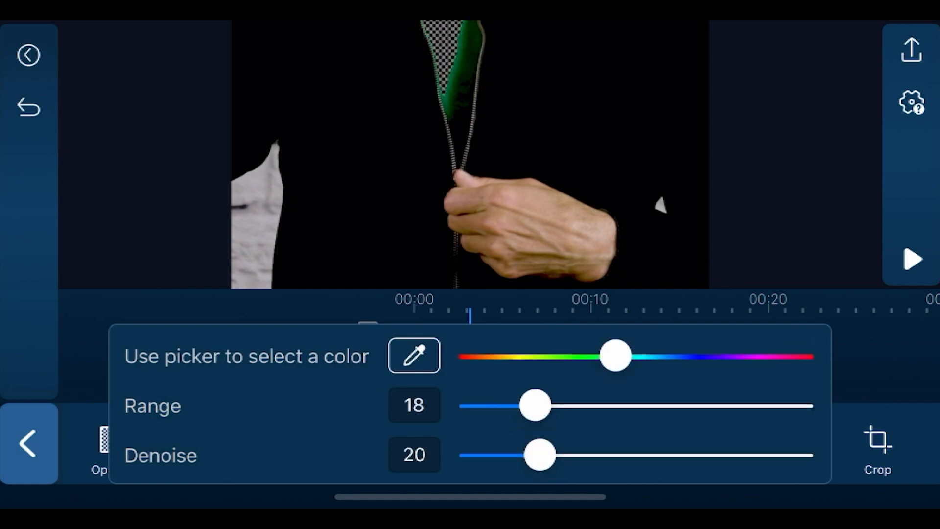
drag(533, 406, 621, 406)
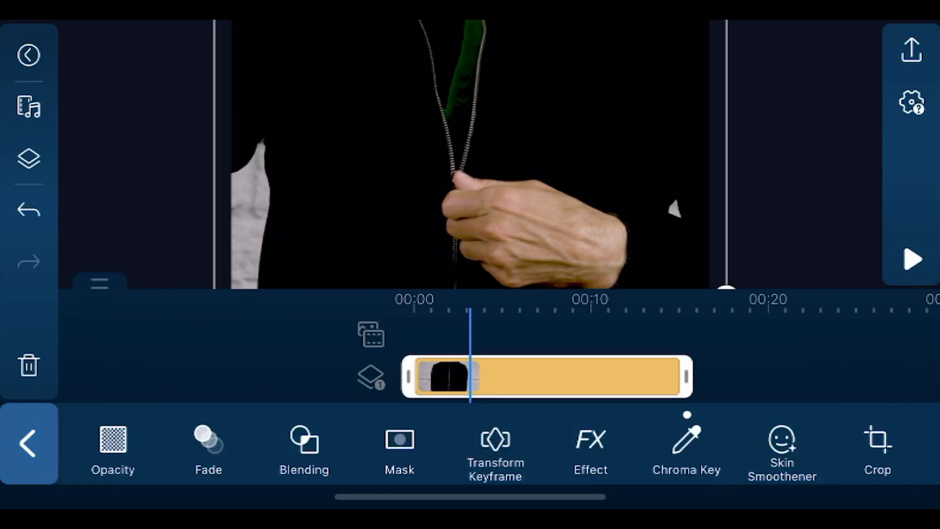
click(911, 259)
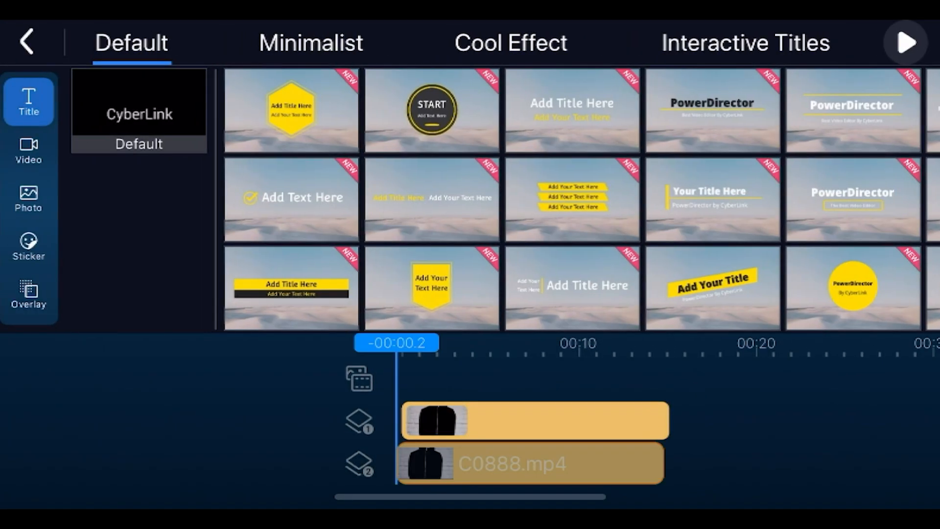
From the Photo section of the layer library, add a Color Board as a new timeline layer
click(29, 199)
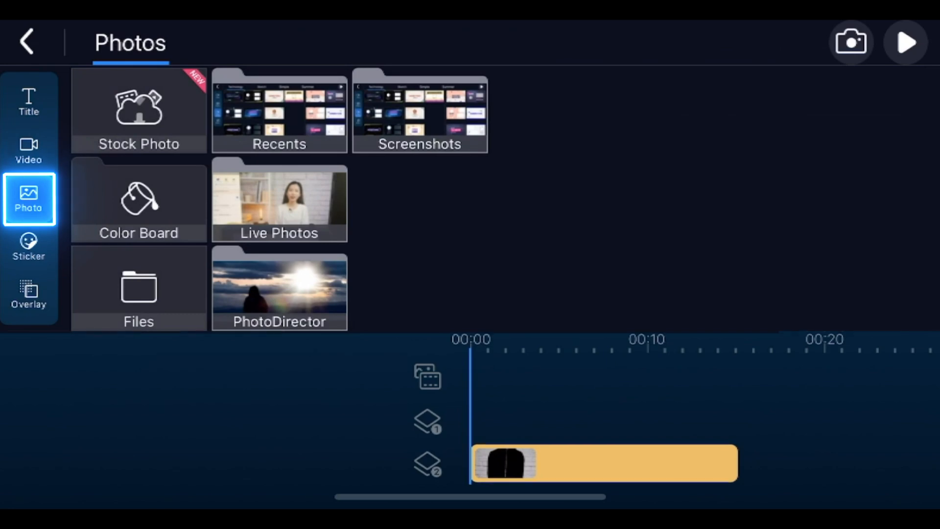
click(139, 200)
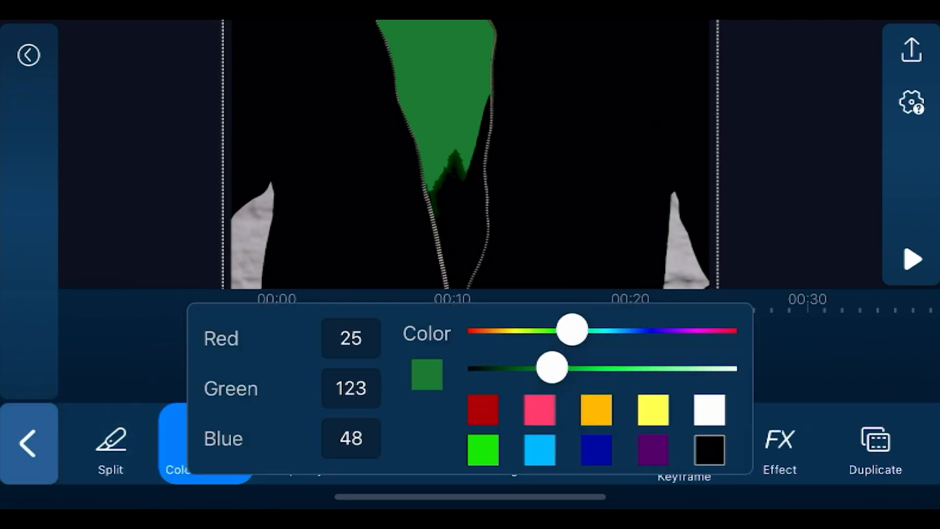
Tune the colour board to deep green (RGB 0, 129, 30) and apply it
drag(570, 365, 542, 365)
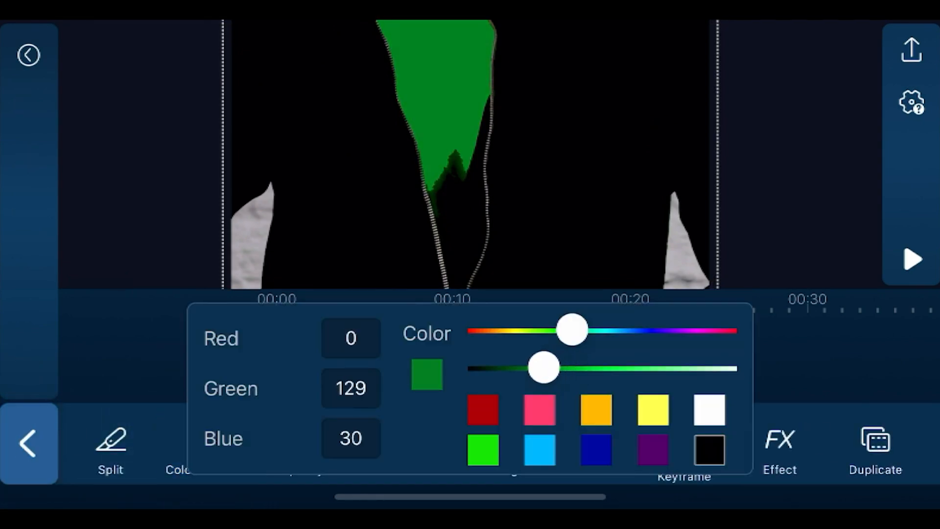
click(909, 50)
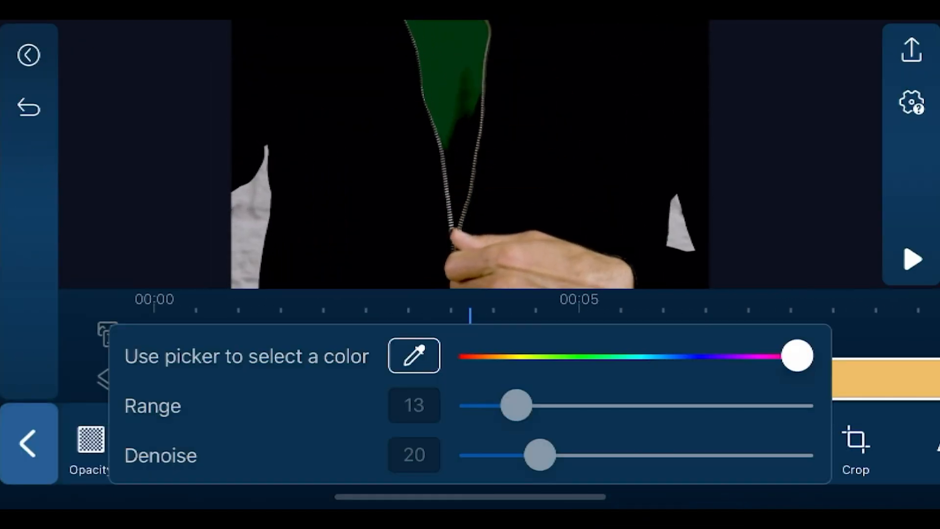
Chroma-key the green lining of the second jacket clip and confirm the result
drag(797, 355, 596, 354)
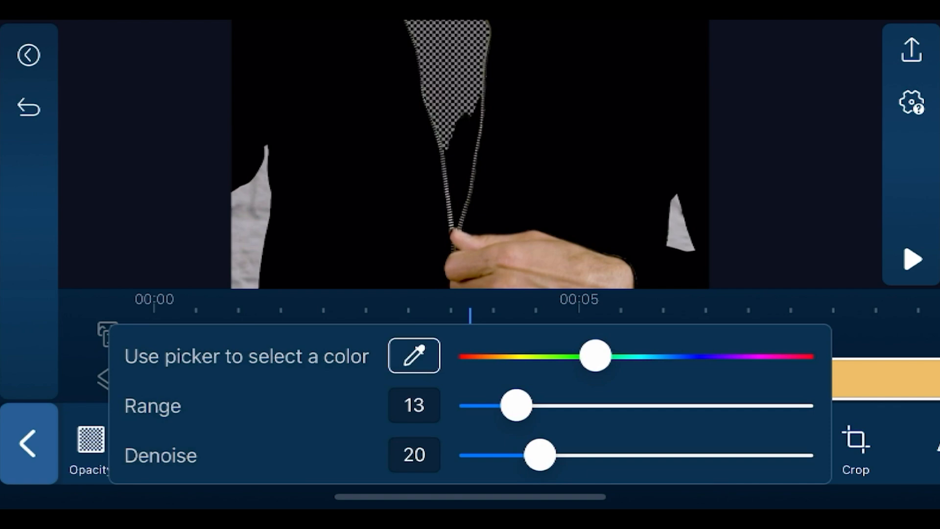
click(28, 446)
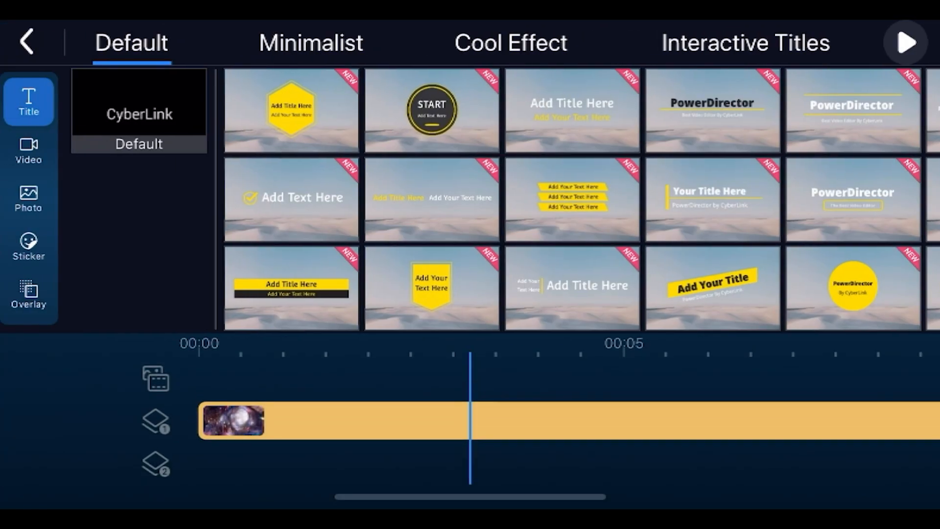
Leave the layer library to reach the colour board's mask settings
click(29, 197)
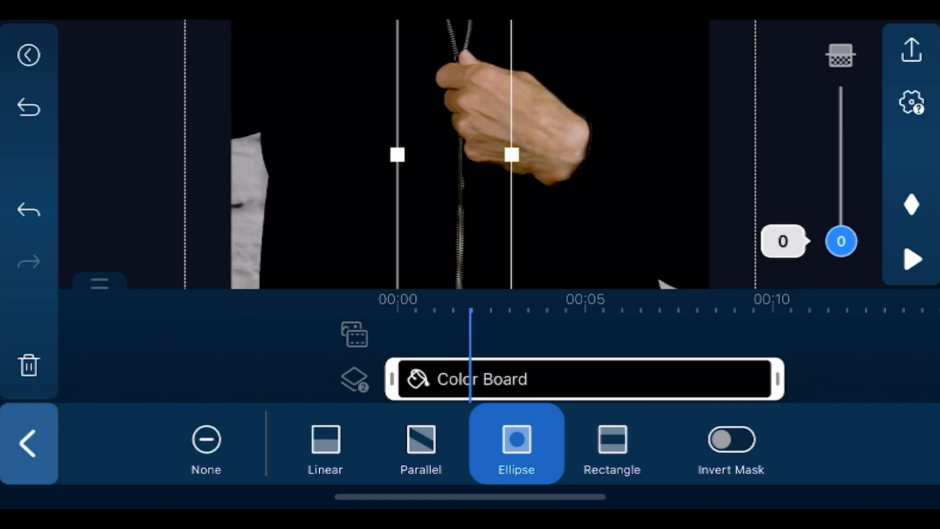
Stretch the ellipse mask along the zipper, feather its edges and tilt it to match the zipper angle
drag(840, 241, 840, 202)
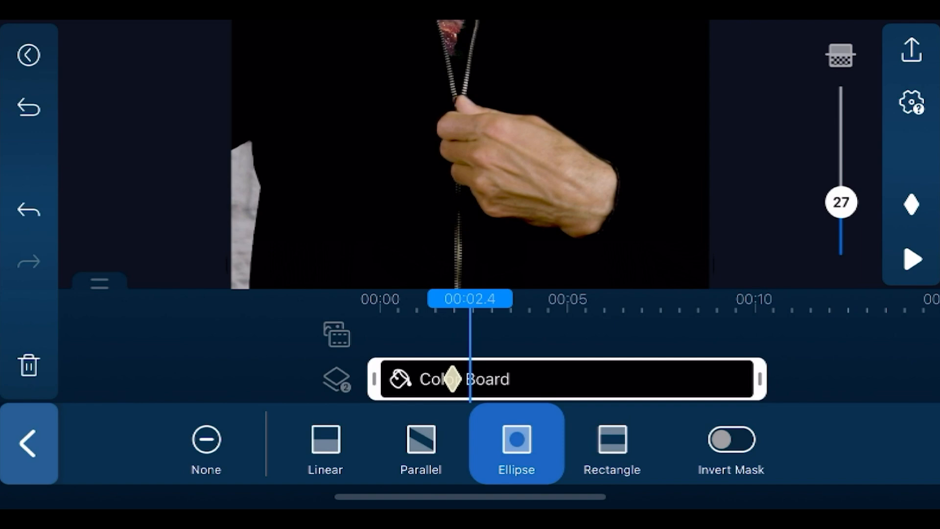
drag(841, 201, 841, 223)
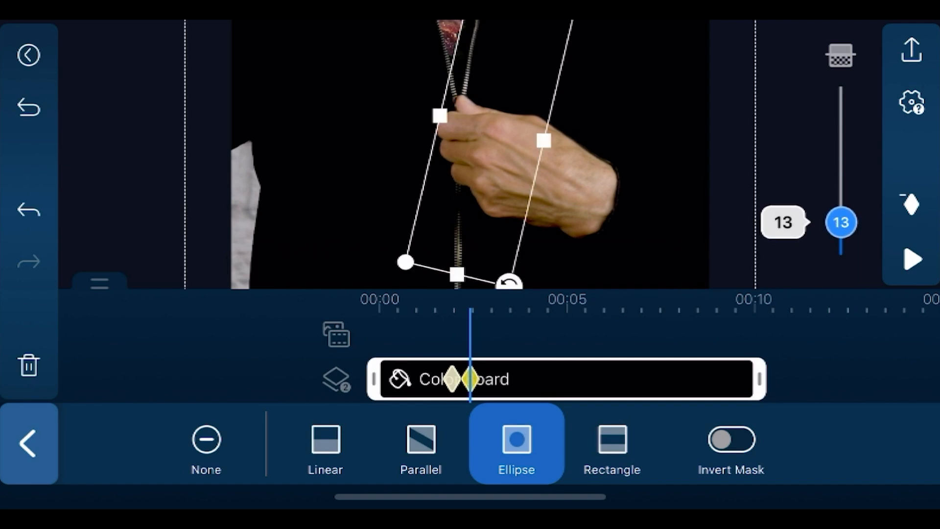
drag(840, 222, 840, 205)
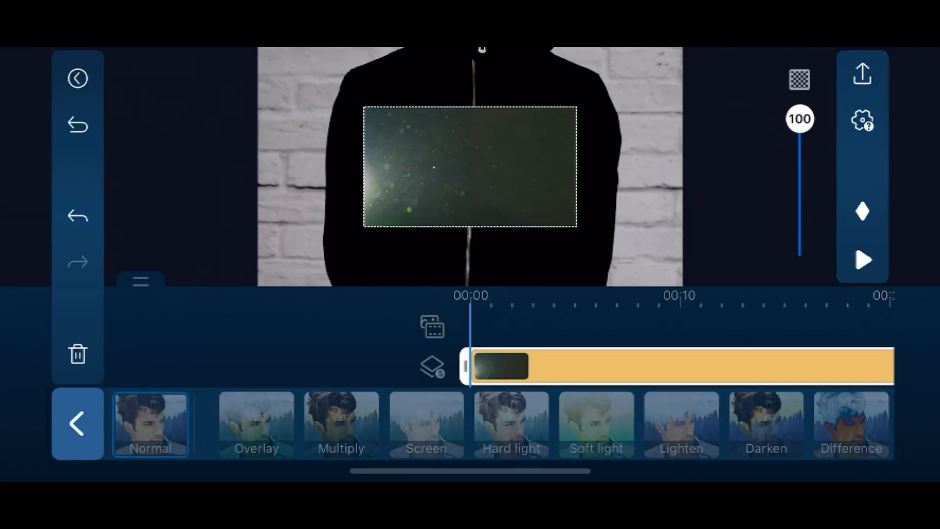
Adjust the jacket clip's contrast and raise its brightness to 38 in the Adjustment panel
click(427, 429)
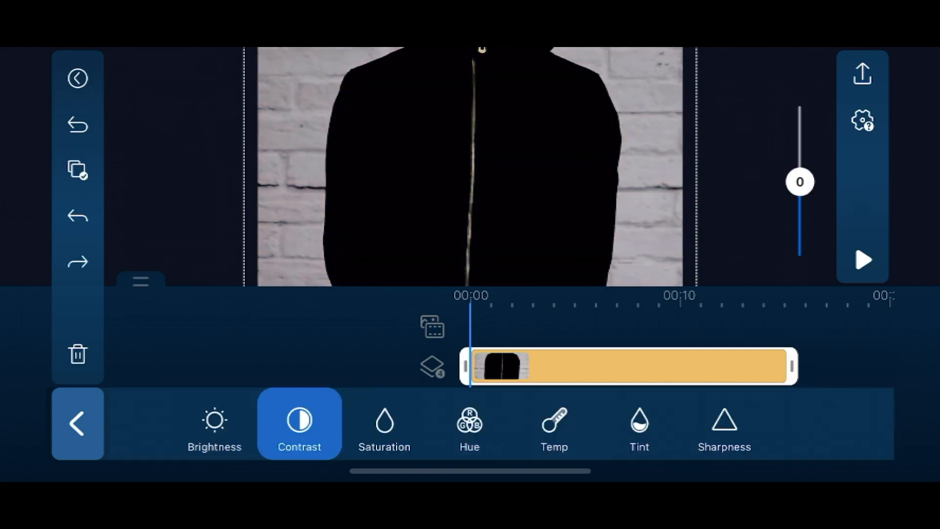
click(215, 425)
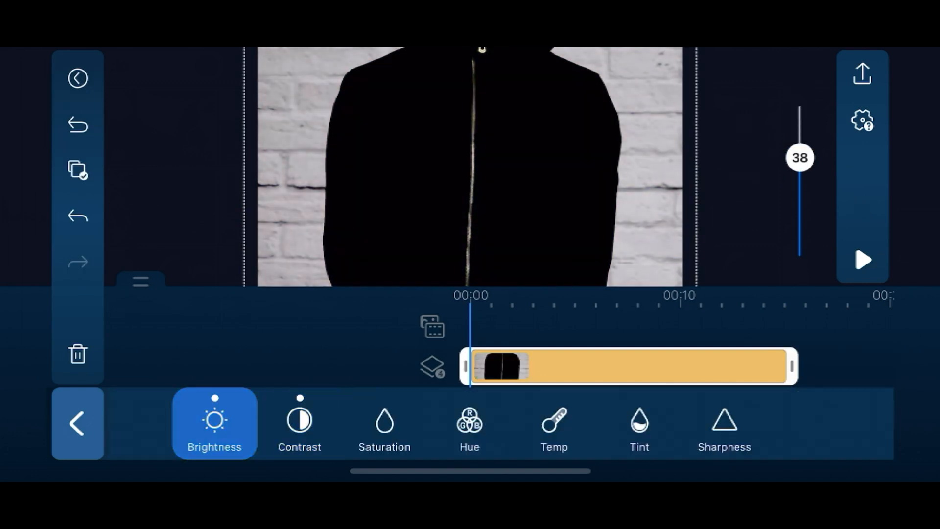